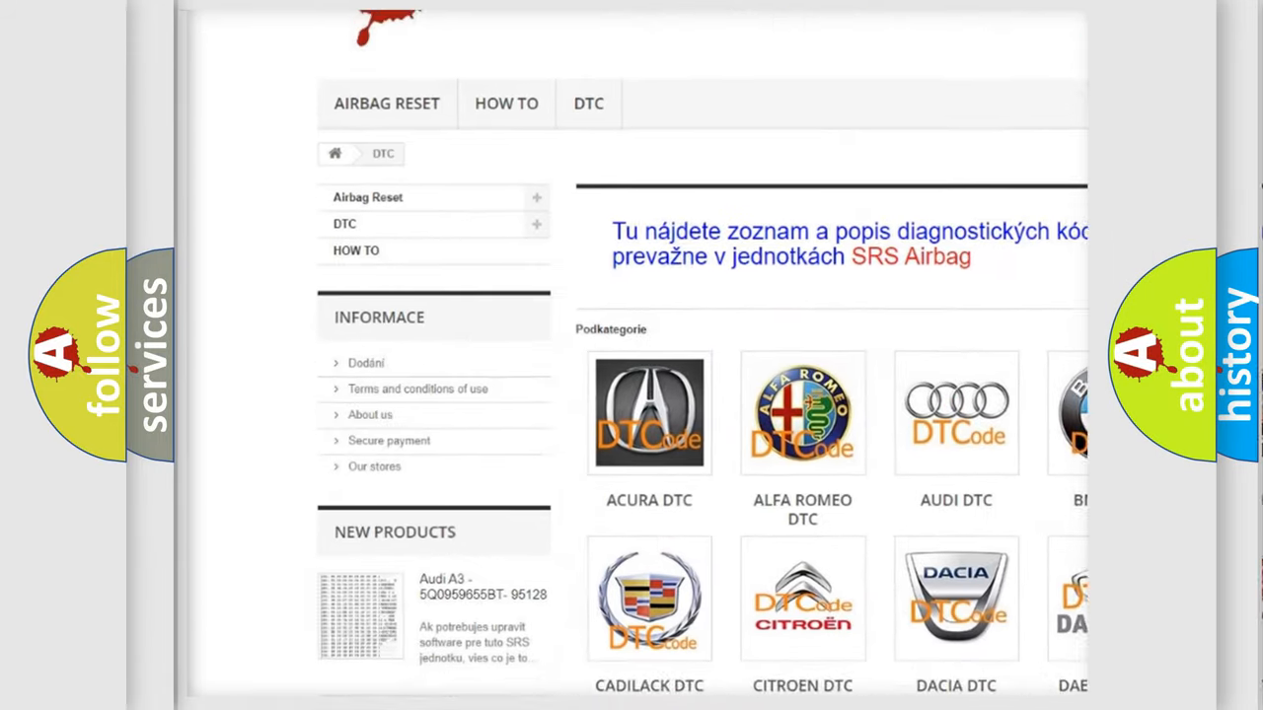
scroll(down, 3)
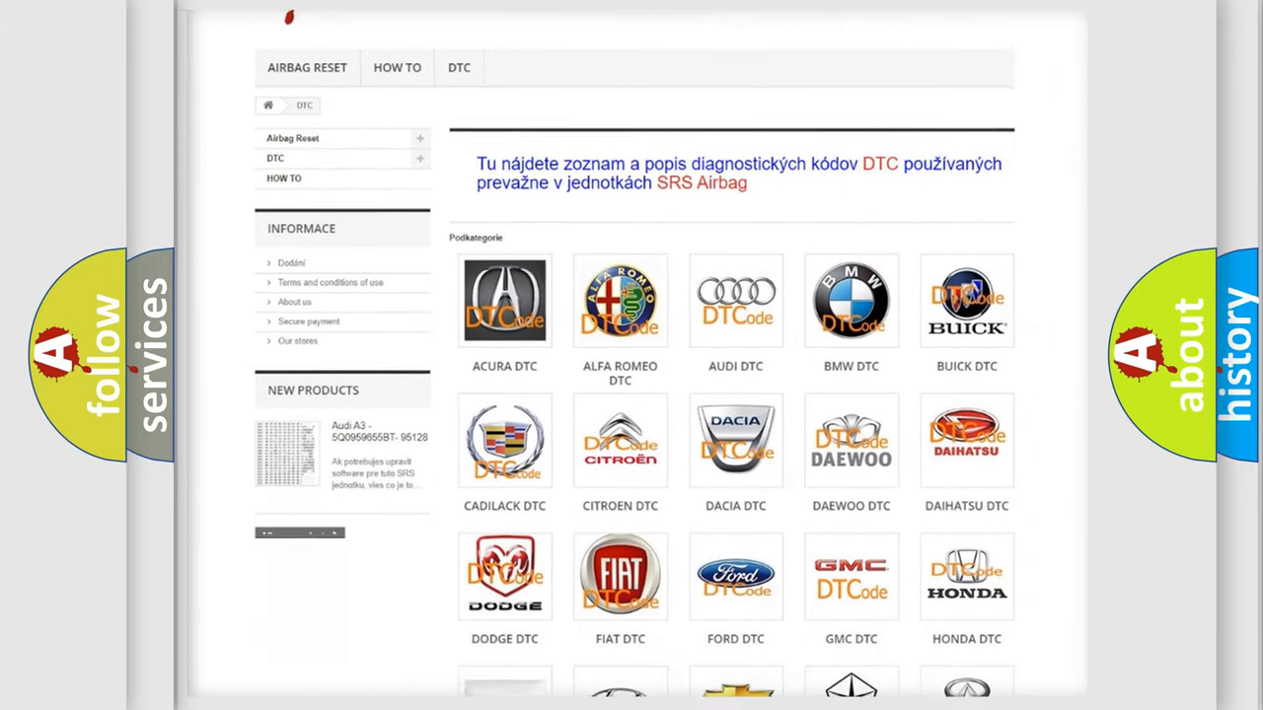
scroll(down, 3)
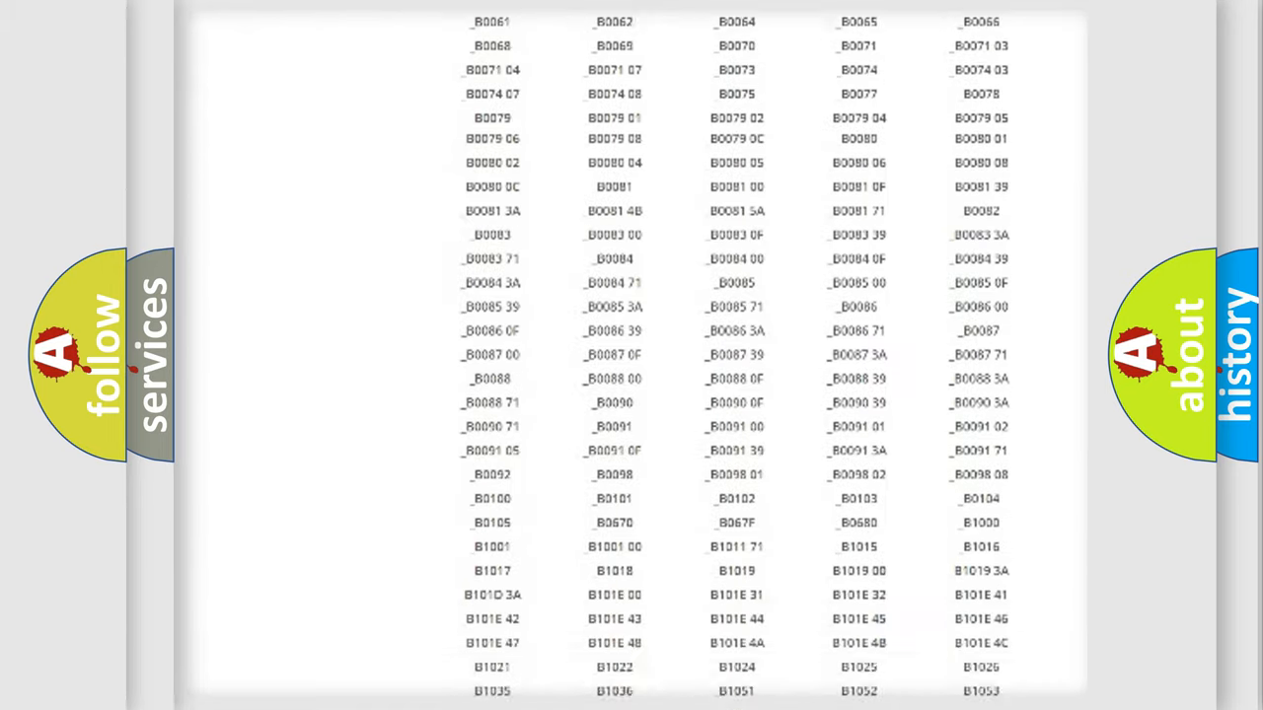
scroll(up, 3)
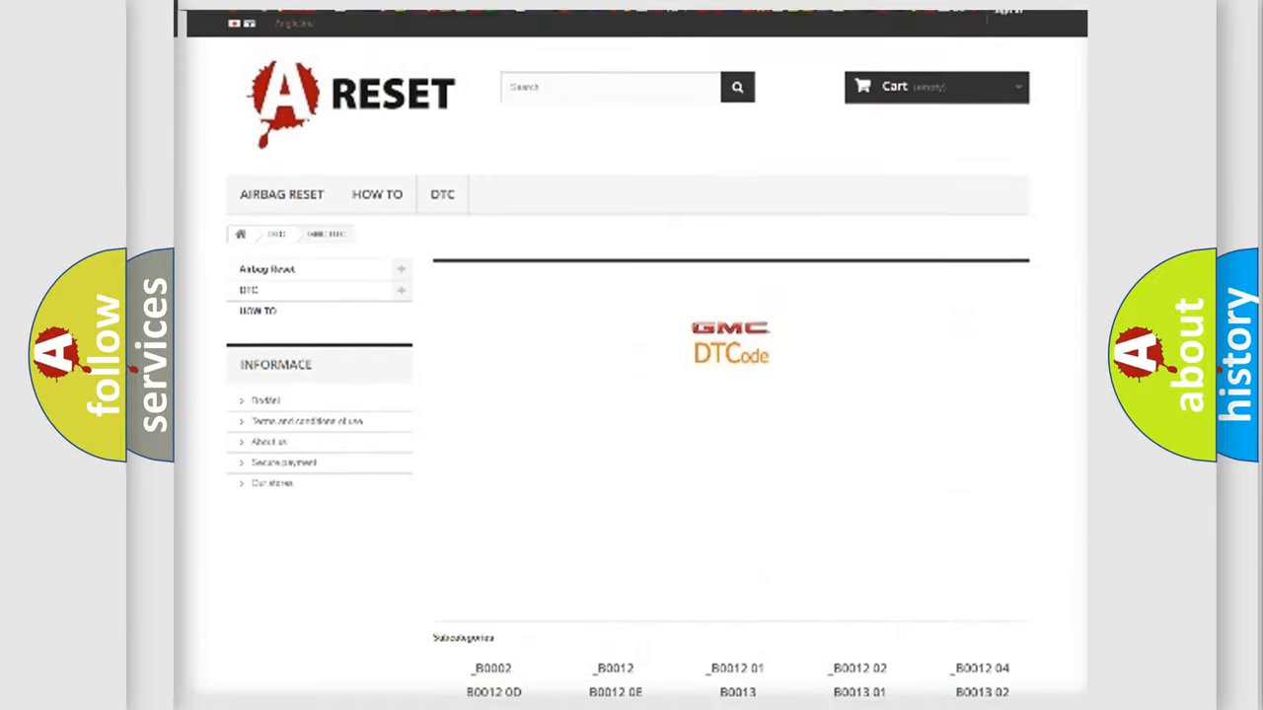